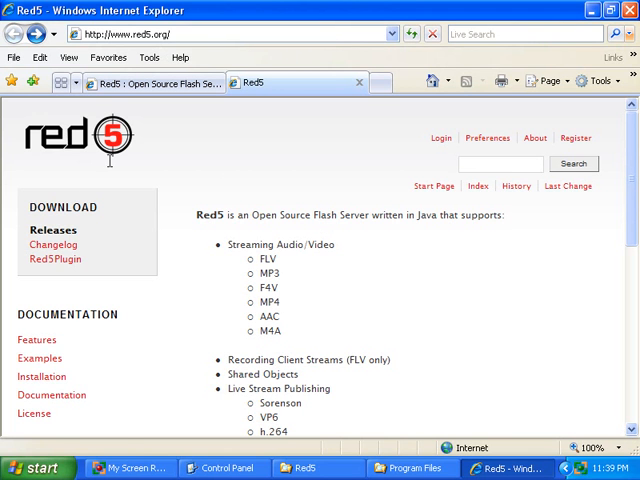
- Choose the 0.9.0 RC2 release and save setup-Red5-0.9.RC2.exe rather than running it
click(52, 230)
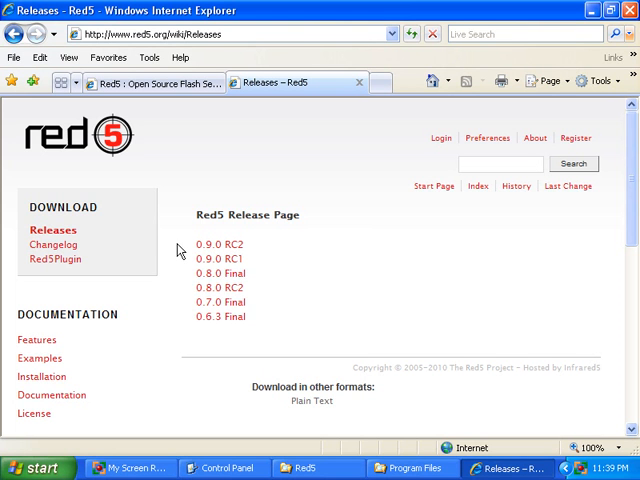
click(220, 244)
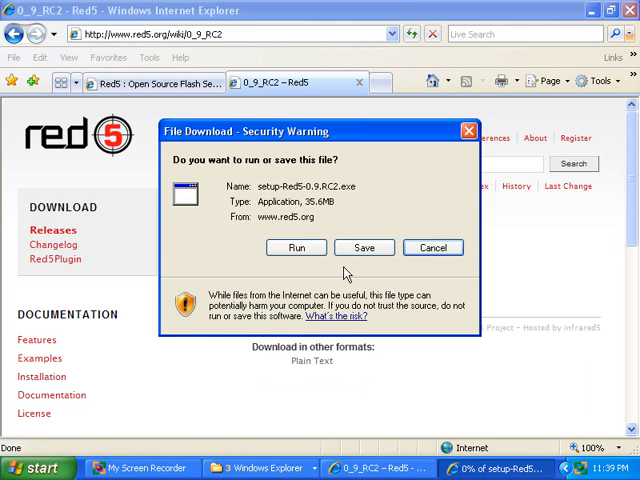
click(364, 246)
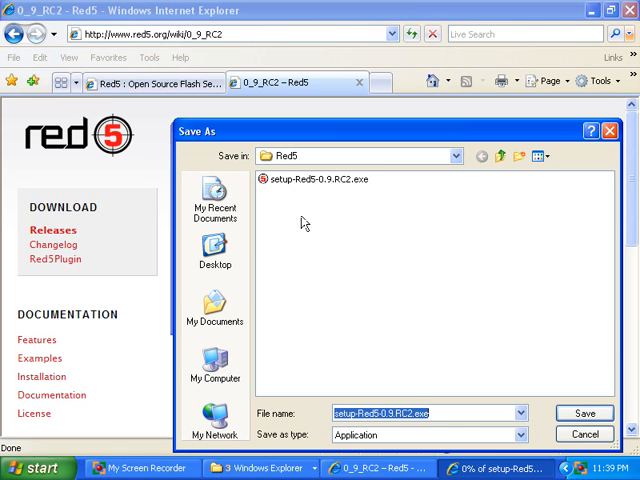
mouse_move(596, 436)
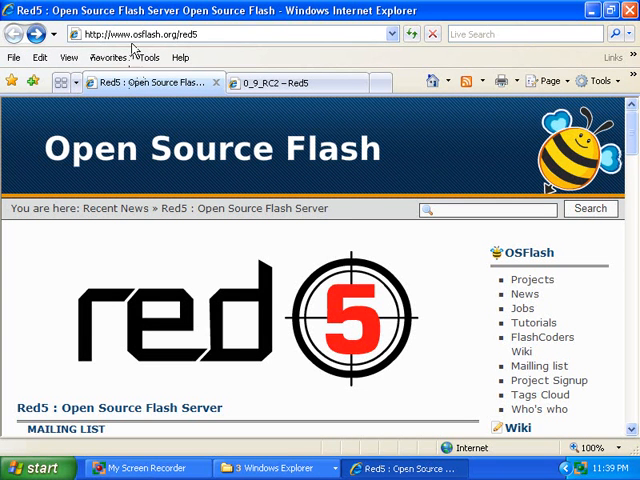
mouse_move(164, 148)
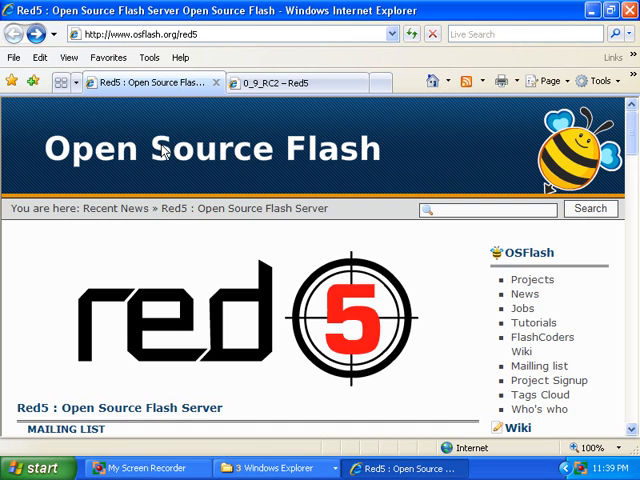
- Reach the Google Code project page and download the Windows installer for Red5 0.9.0 RC2
scroll(down, 3)
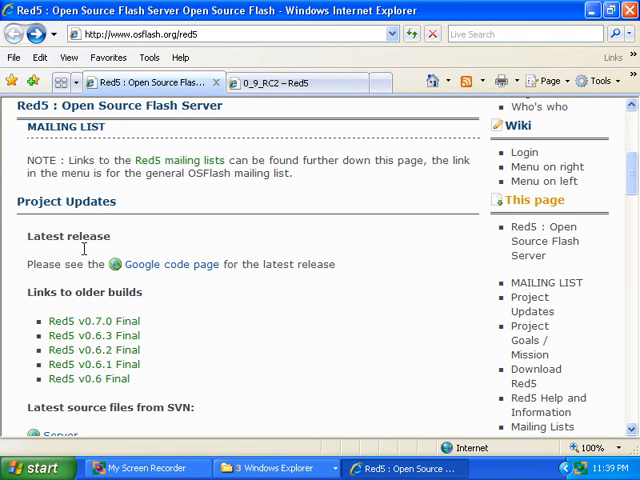
mouse_move(172, 268)
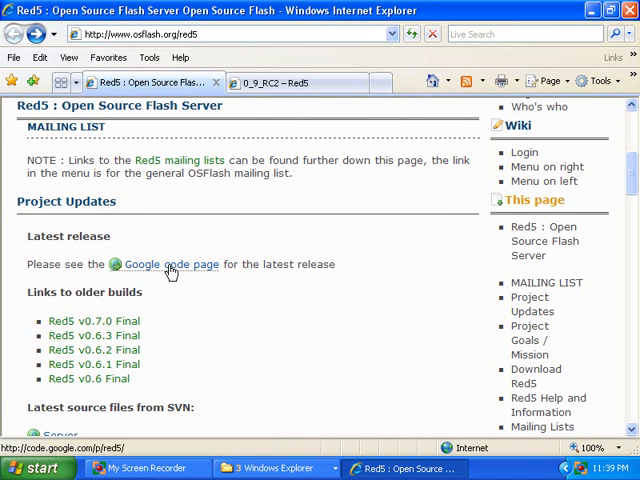
click(170, 264)
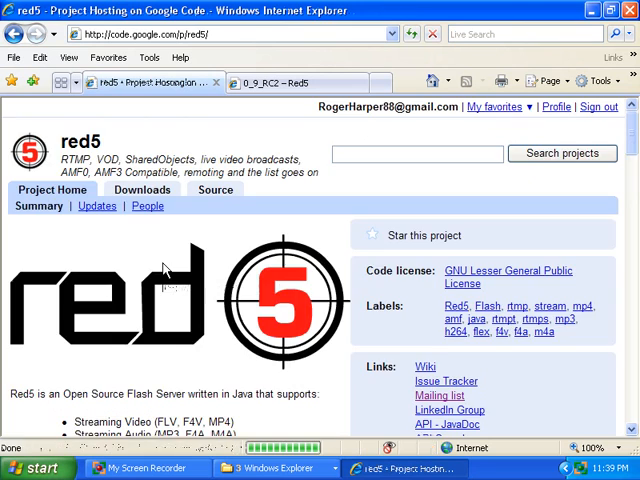
scroll(down, 3)
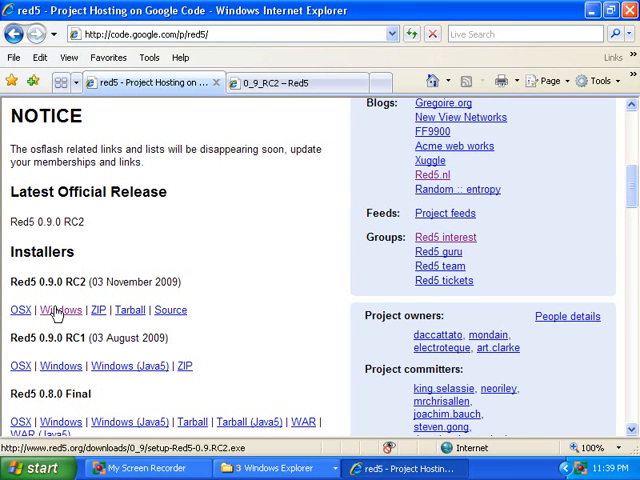
click(60, 308)
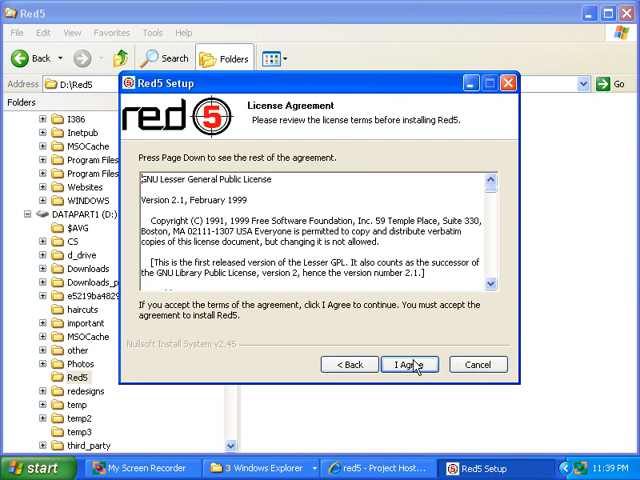
- Agree to the license and install into C:\Program Files\Red5
click(424, 364)
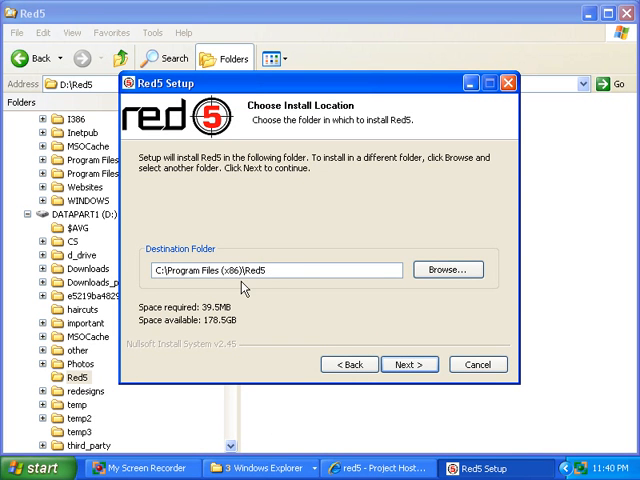
text(C:\Program Files\Red5)
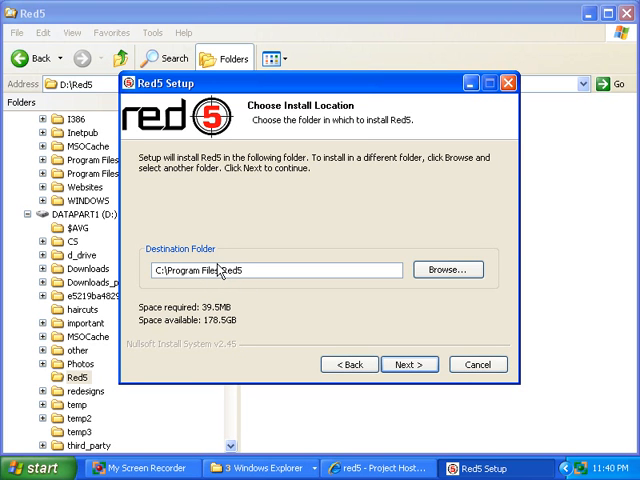
mouse_move(236, 250)
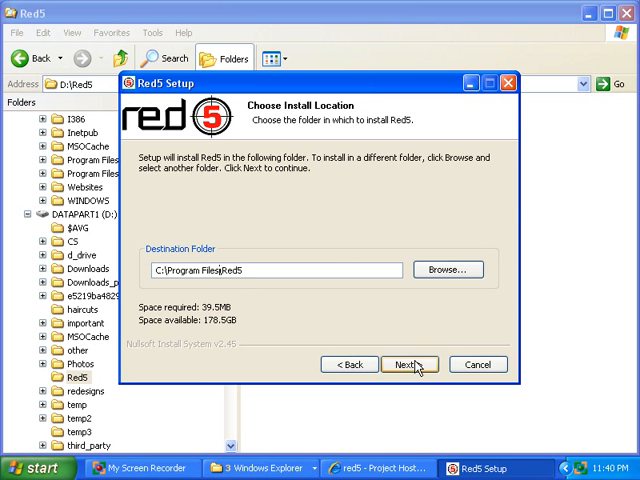
click(400, 364)
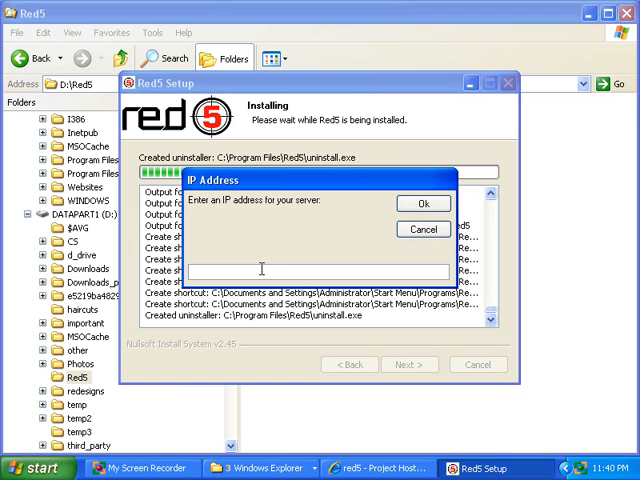
- Enter 127.0.0.1 as the server IP address and 5080 as the HTTP port
text(127.0)
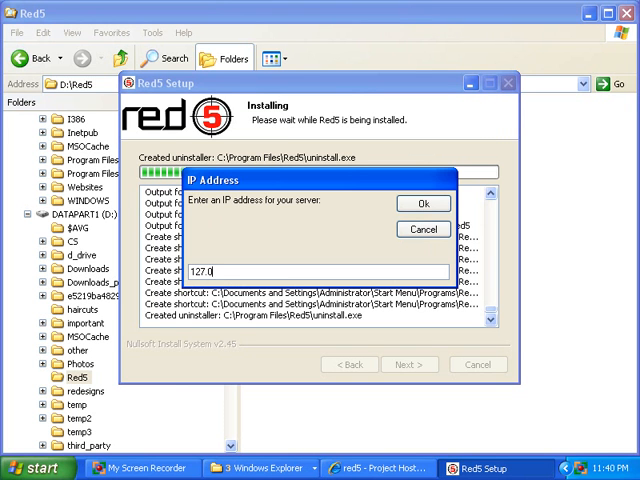
text(.0.1)
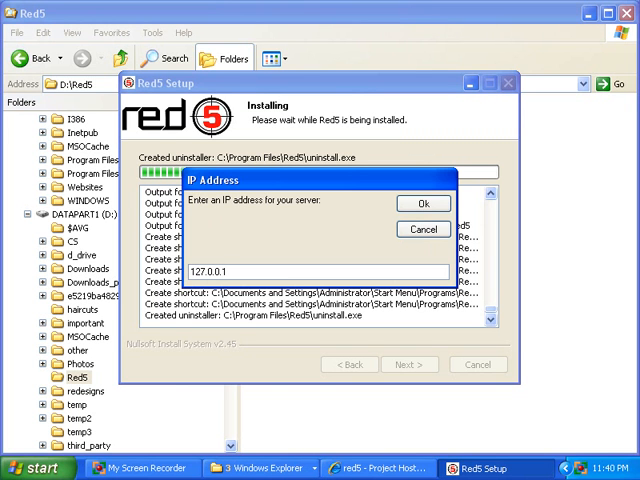
mouse_move(292, 224)
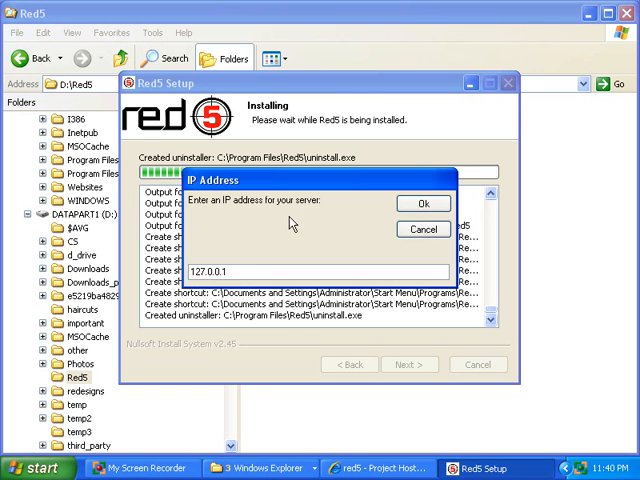
click(422, 204)
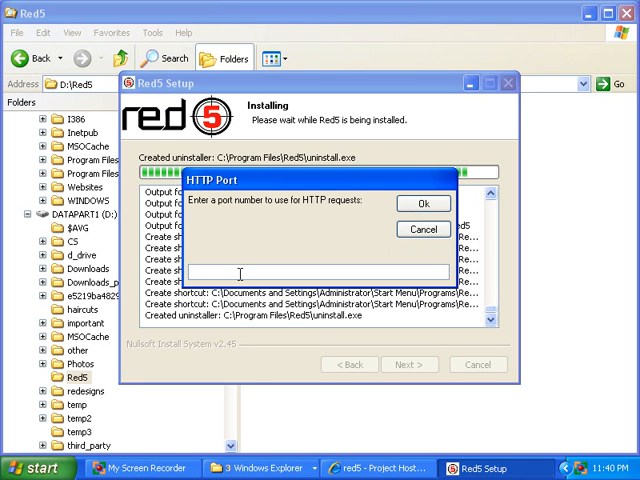
text(5080)
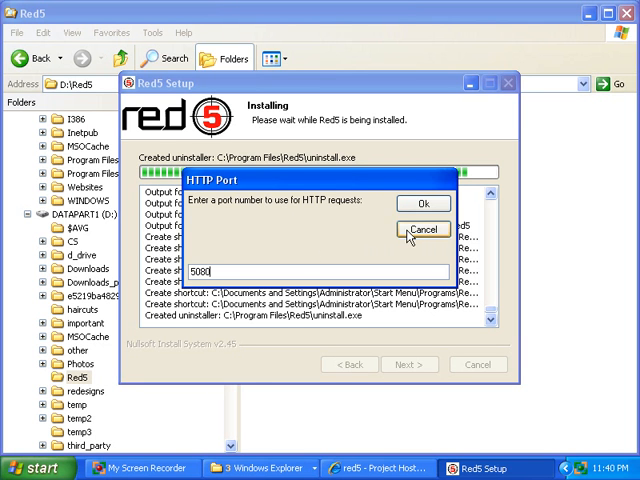
click(422, 204)
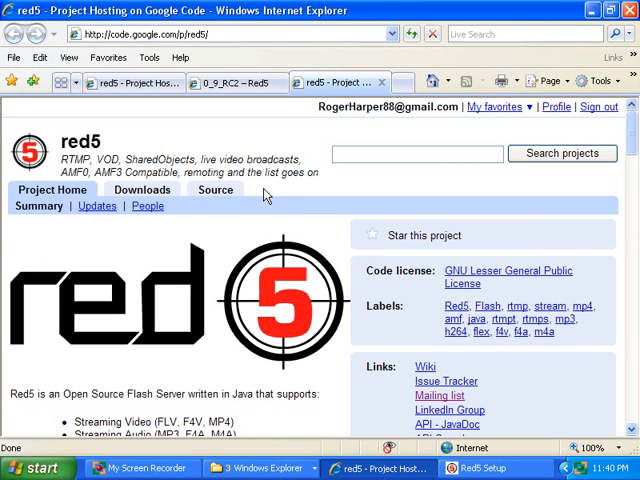
mouse_move(258, 328)
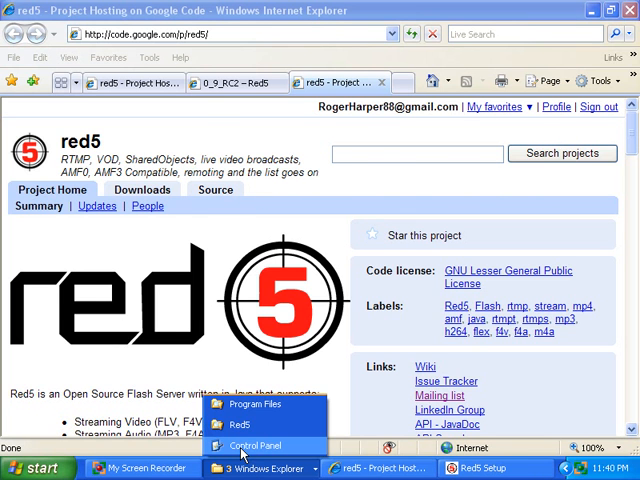
- Start the Red5 service from its context menu in the Services list
click(244, 444)
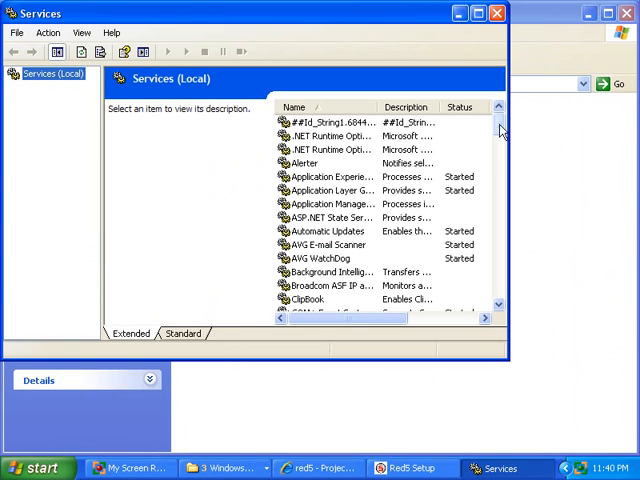
scroll(down, 3)
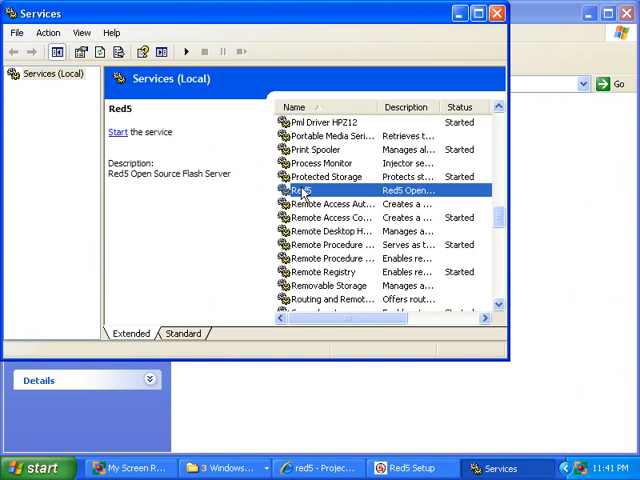
right_click(304, 190)
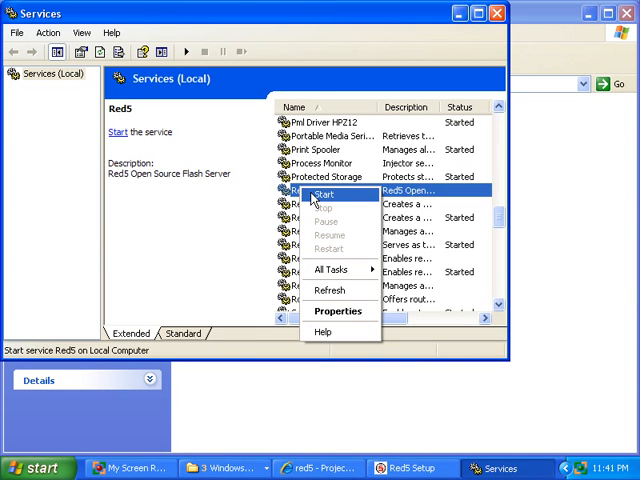
click(324, 194)
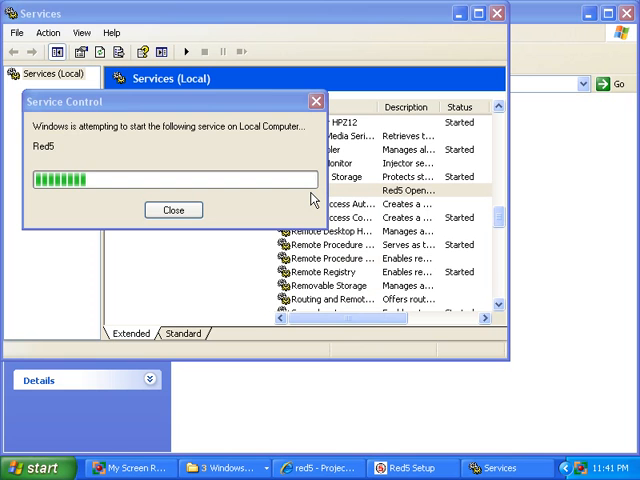
click(172, 210)
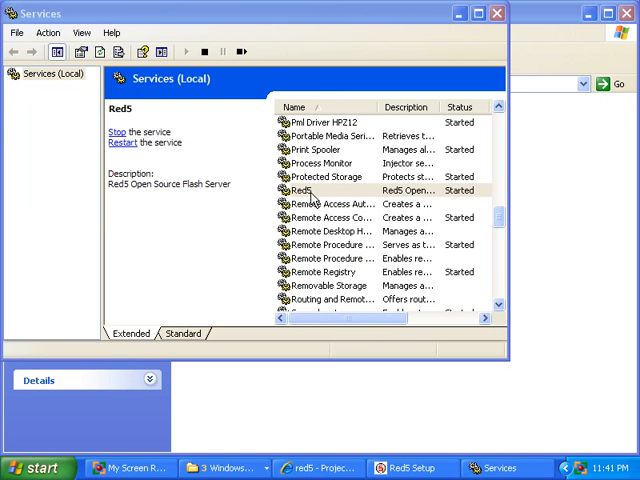
mouse_move(456, 38)
text(http://localhost)
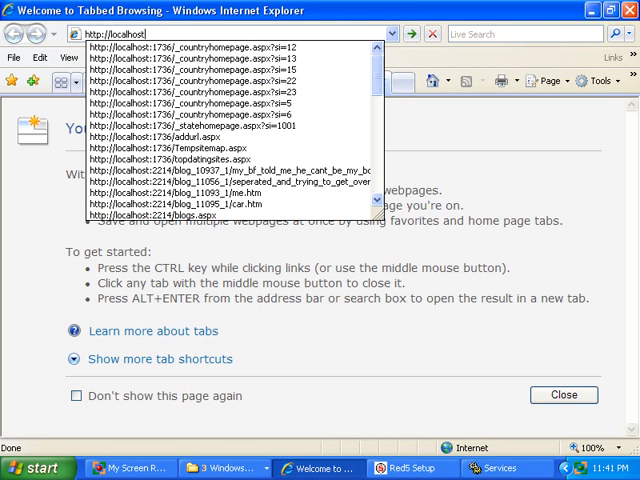
text(:5080/)
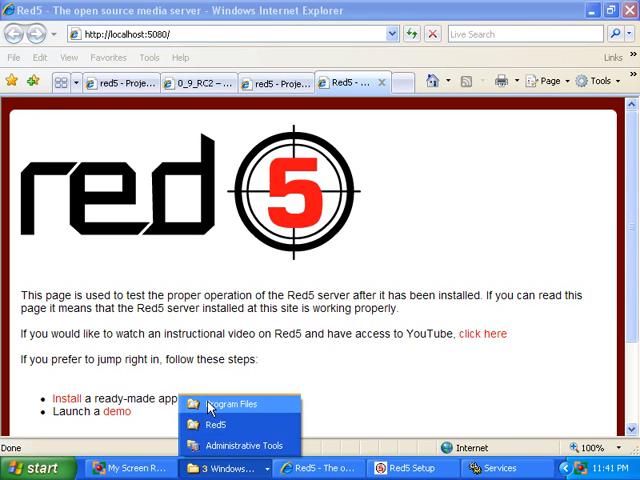
- Navigate Program Files > Red5 > webapps > installer and launch installer.swf
click(228, 408)
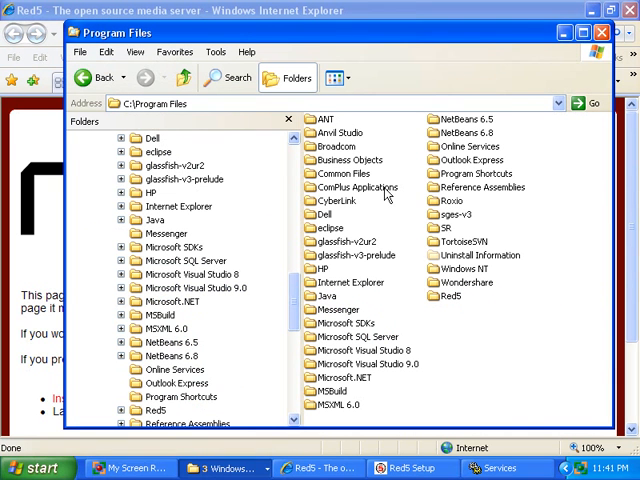
click(448, 188)
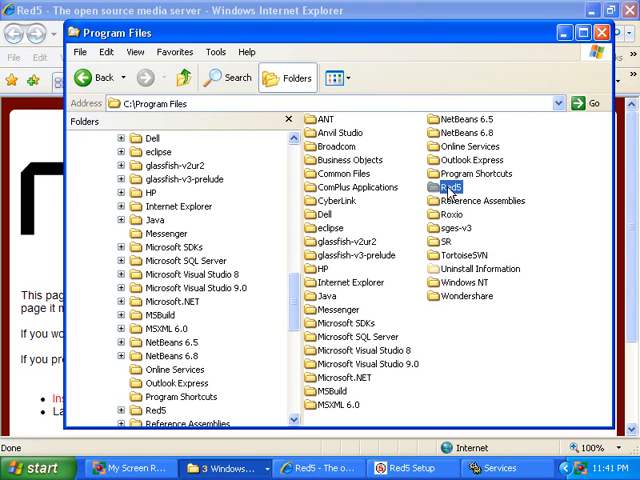
double_click(450, 188)
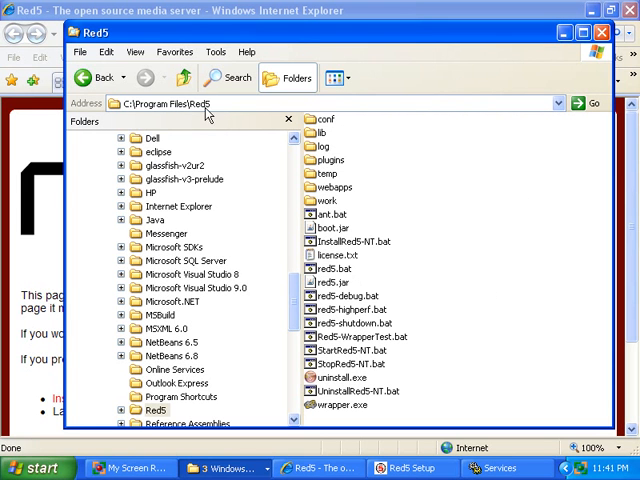
mouse_move(330, 200)
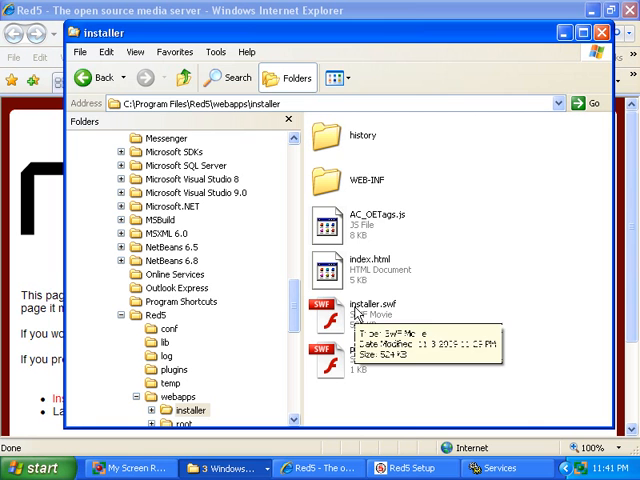
click(370, 310)
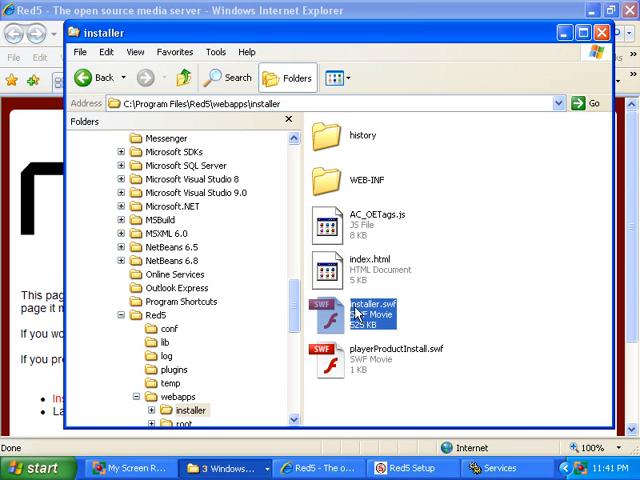
double_click(368, 310)
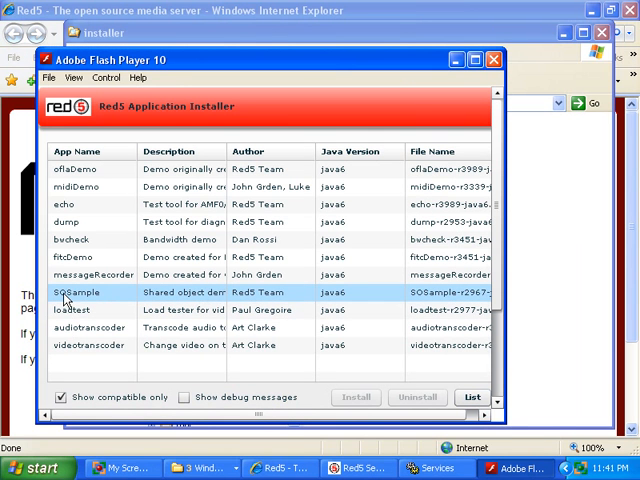
- Pick the SOSample shared object demo in the Red5 Application Installer
click(88, 344)
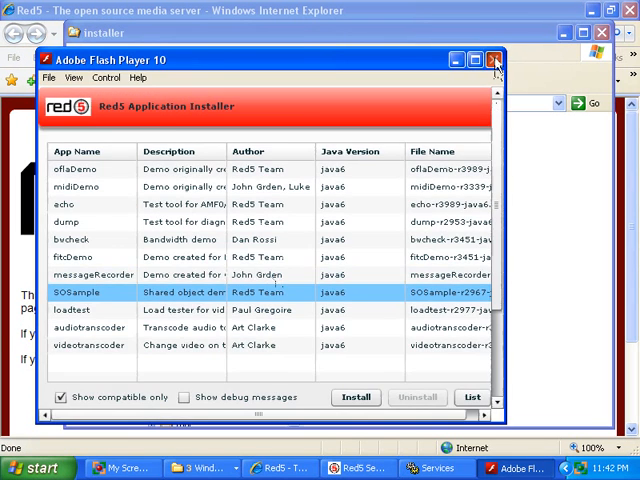
- Close the installer and launch BallControl.swf from webapps > root > demos
click(490, 58)
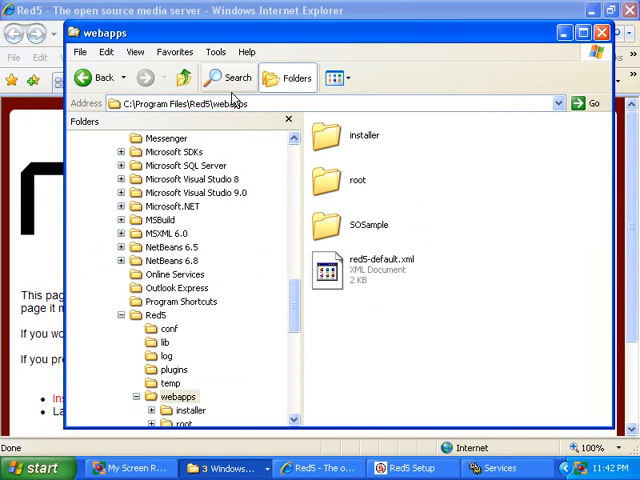
double_click(356, 176)
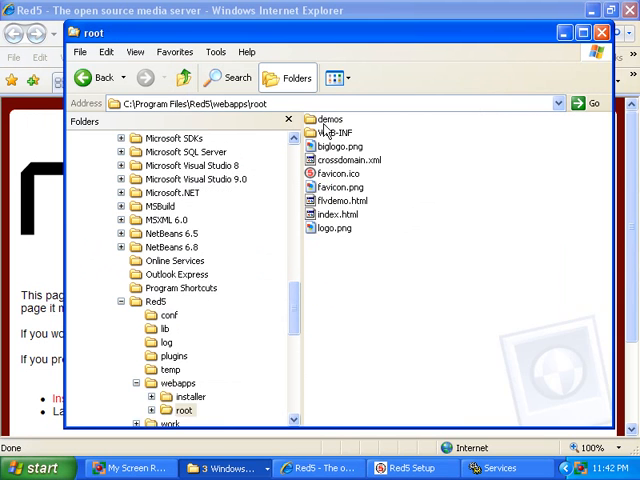
double_click(330, 120)
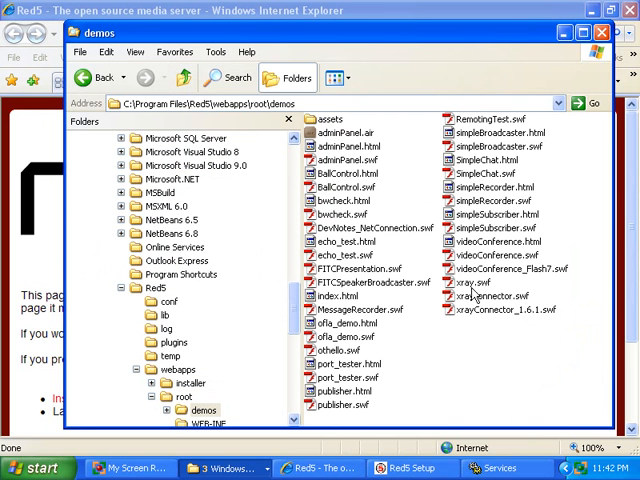
mouse_move(340, 208)
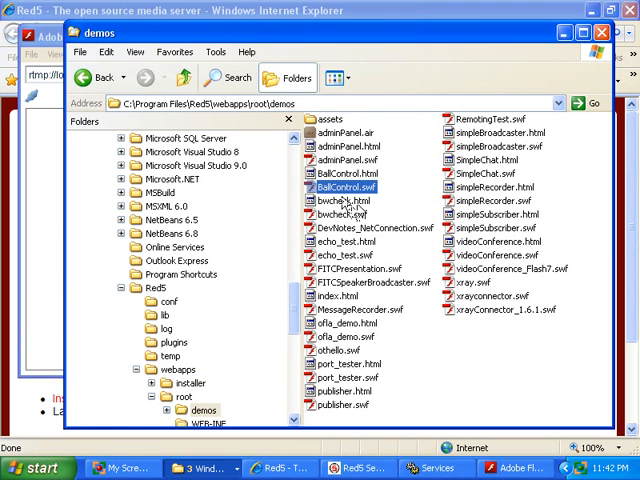
double_click(340, 188)
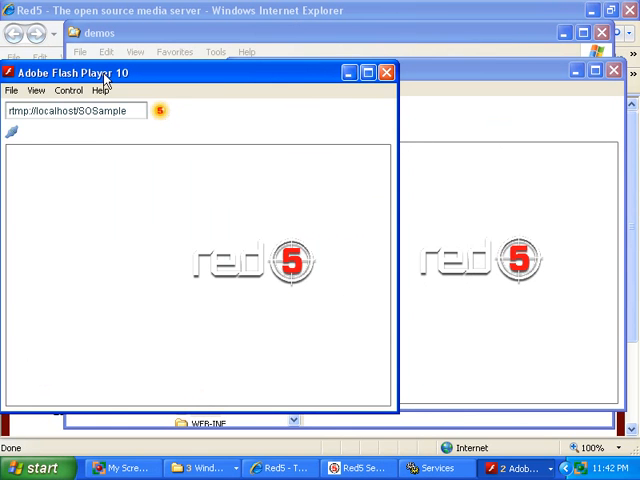
mouse_move(16, 136)
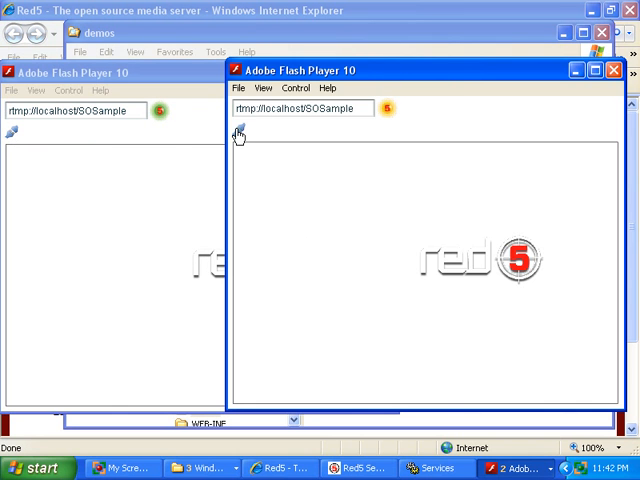
mouse_move(240, 132)
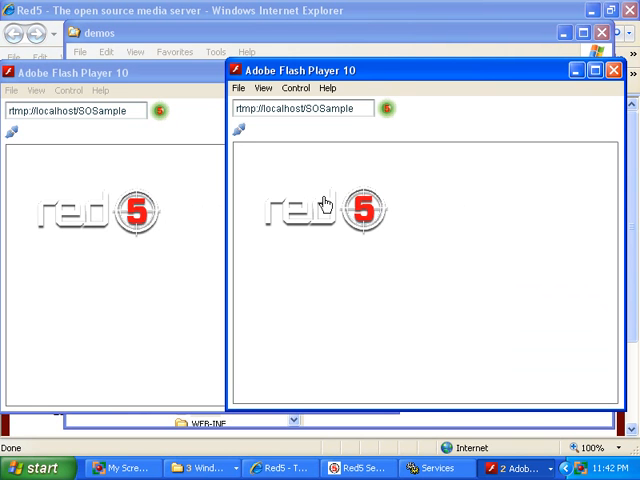
mouse_move(348, 220)
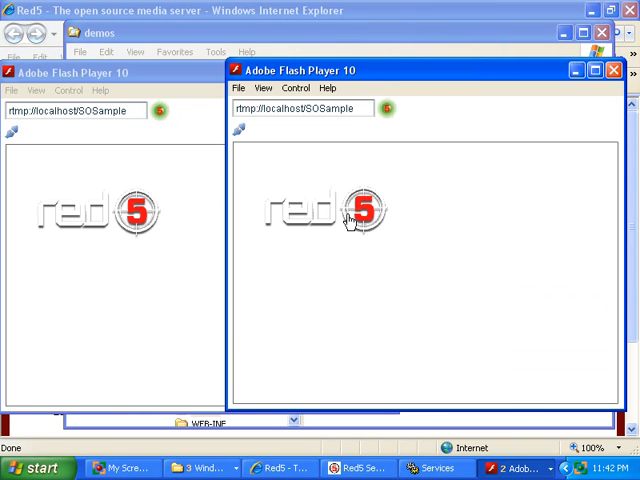
mouse_move(332, 204)
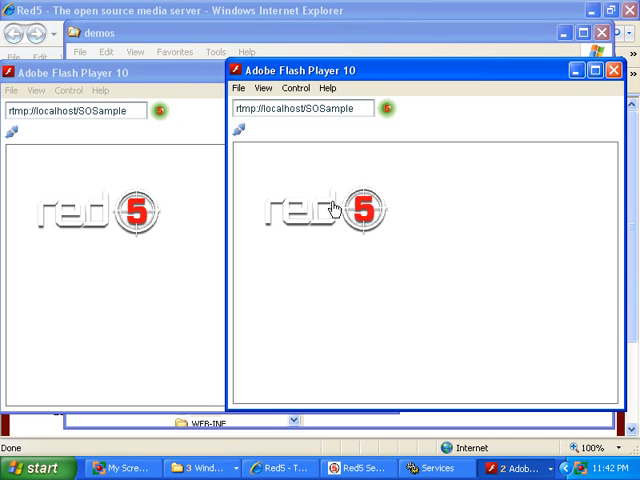